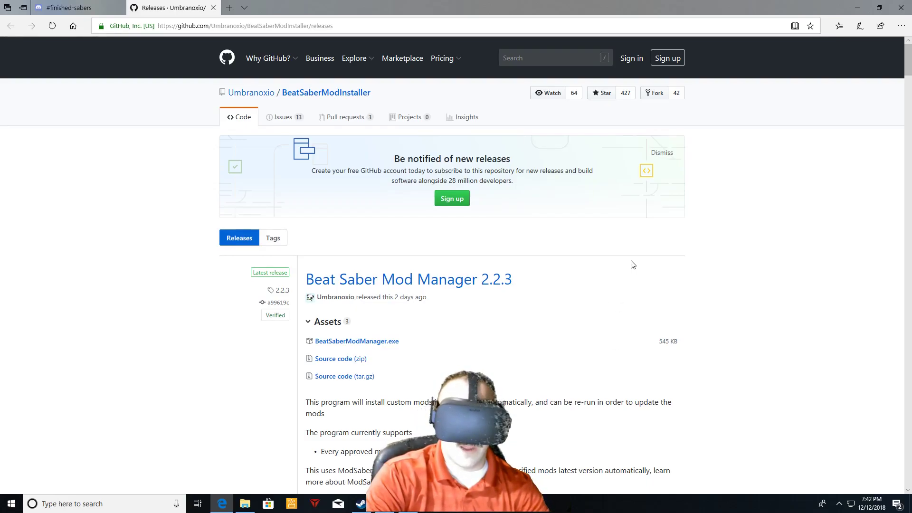
mouse_move(497, 221)
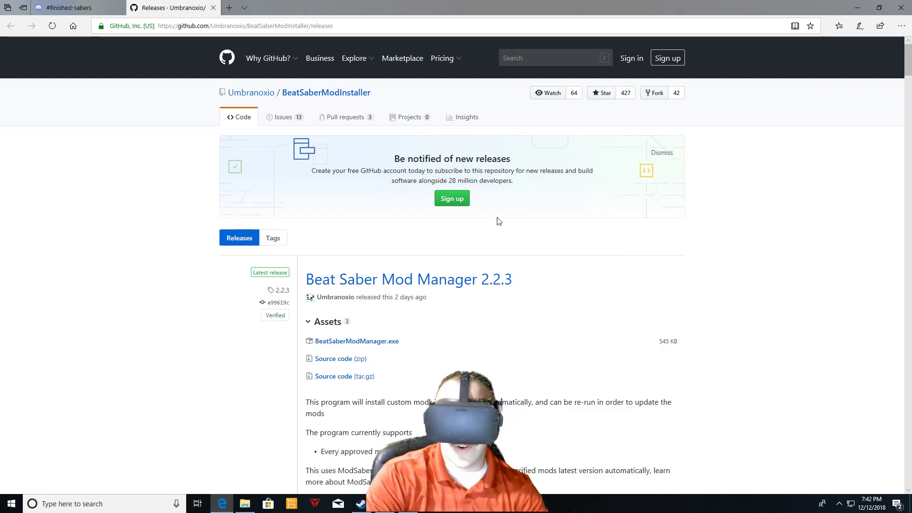
mouse_move(652, 271)
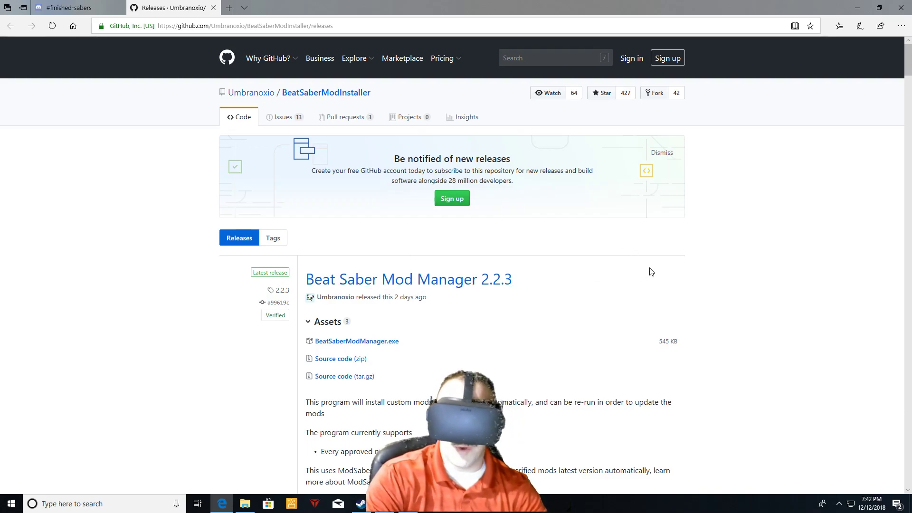
mouse_move(535, 325)
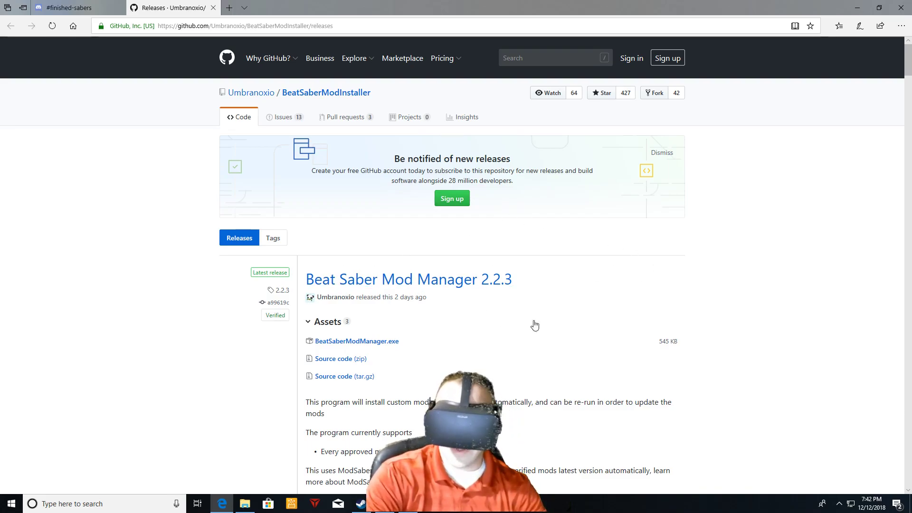
Download BeatSaberModManager.exe from the release Assets and save it locally.
scroll(down, 3)
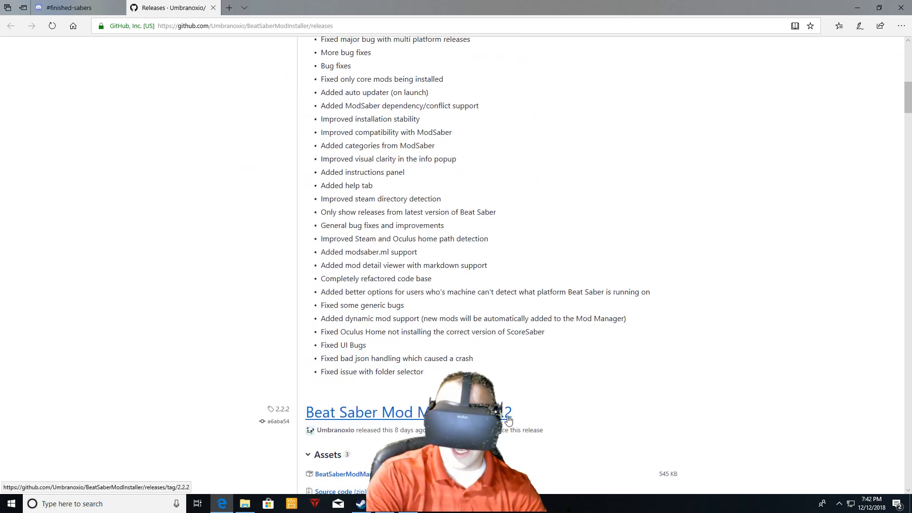
scroll(up, 3)
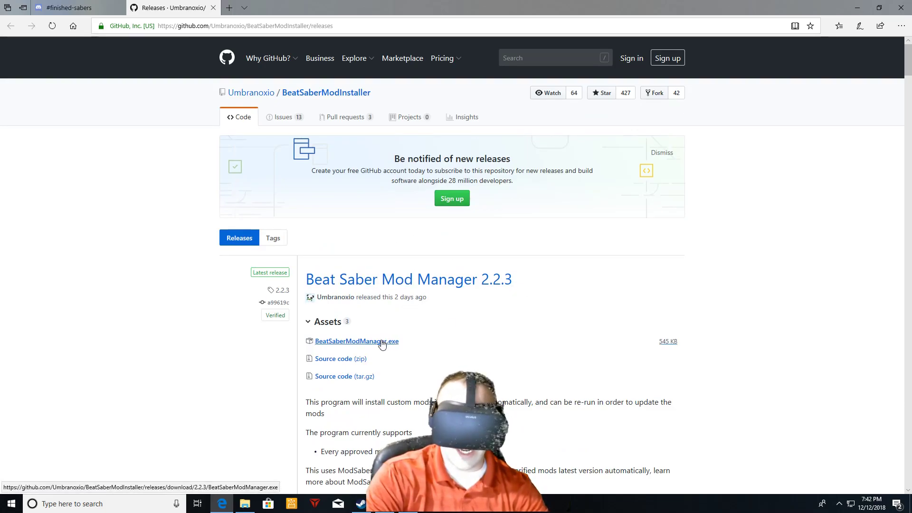
click(357, 341)
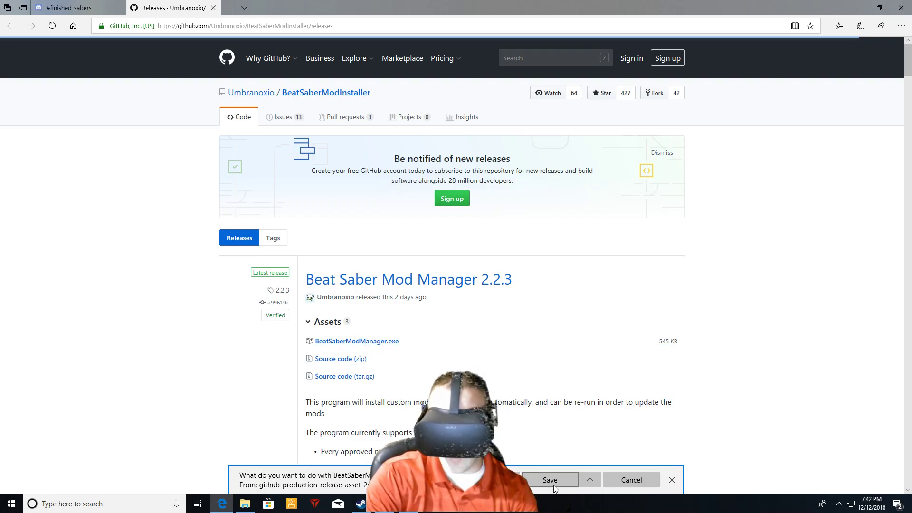
click(549, 479)
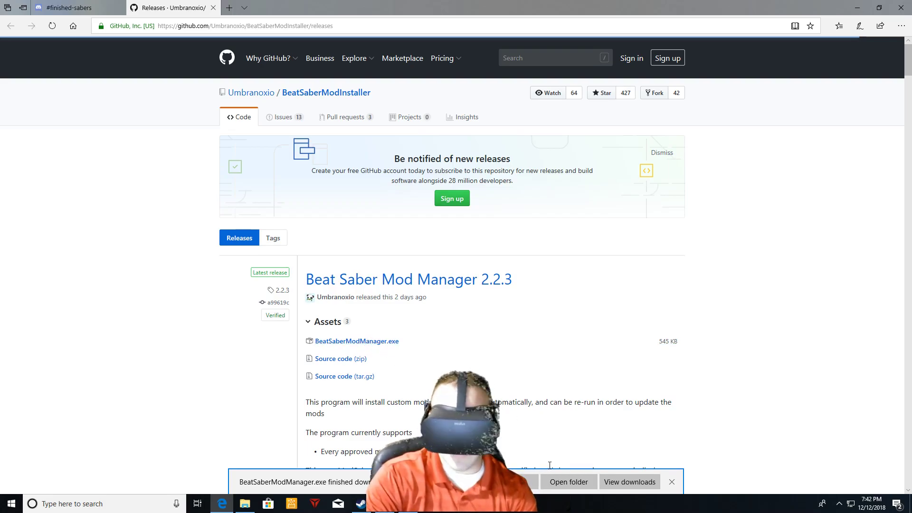
Launch BeatSaberModManager.exe from the Downloads folder.
click(568, 482)
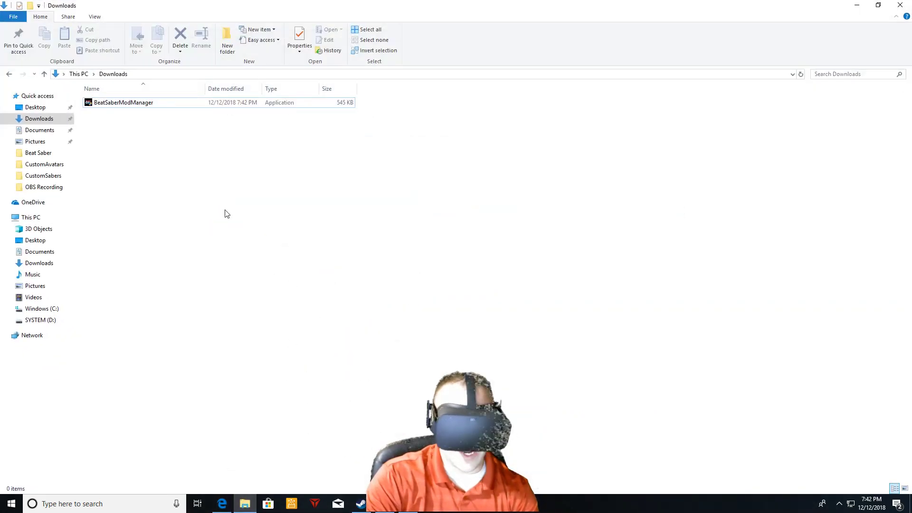
click(124, 103)
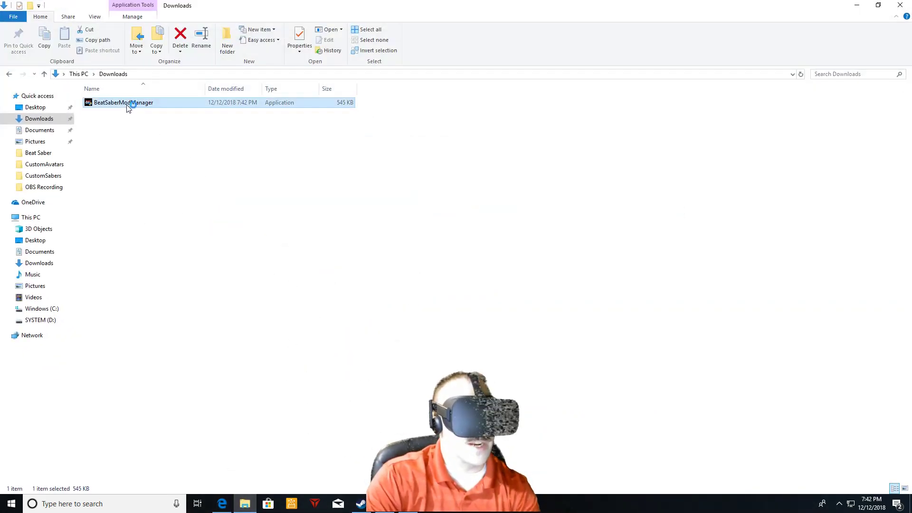
double_click(123, 103)
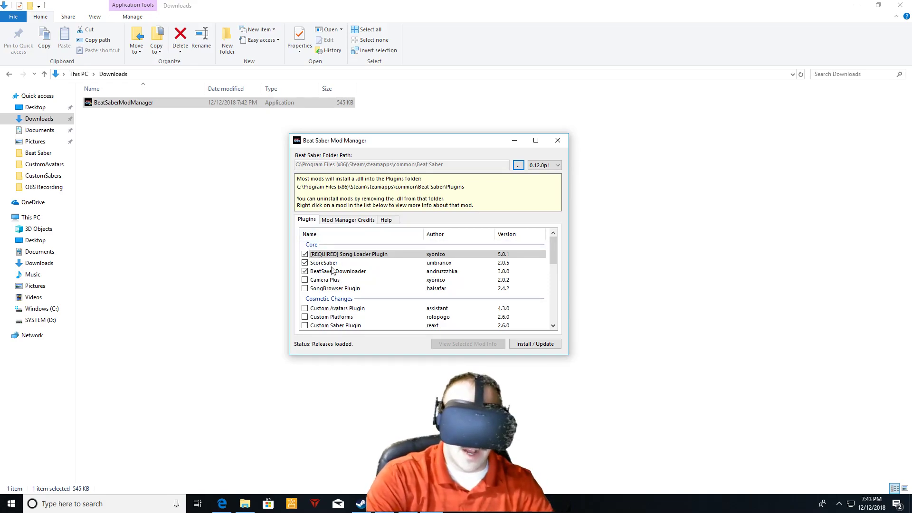
Check Camera Plus and the Cosmetic Changes plugins, leaving Rainbow Lighting unchecked.
click(305, 288)
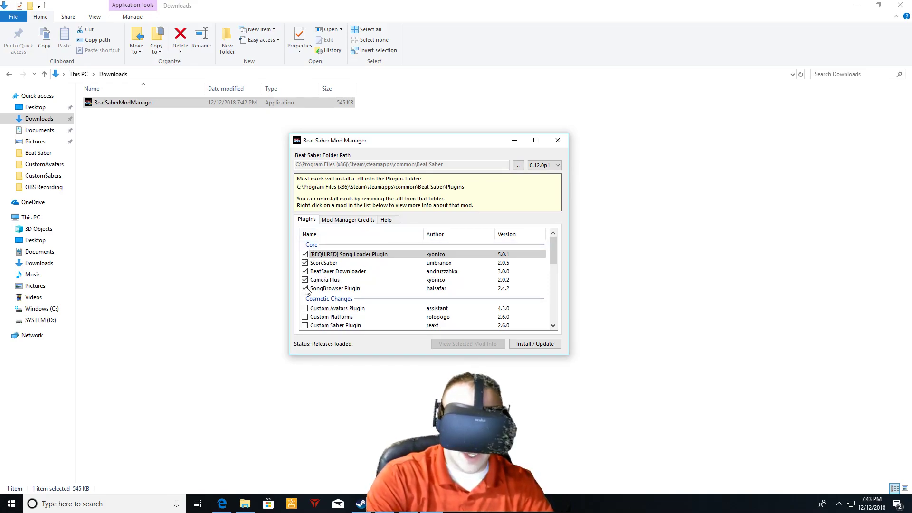
scroll(down, 3)
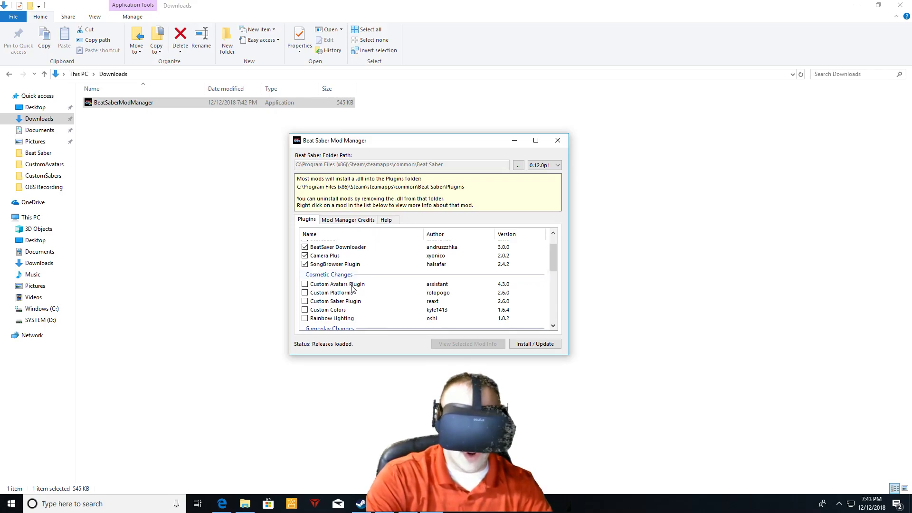
click(337, 284)
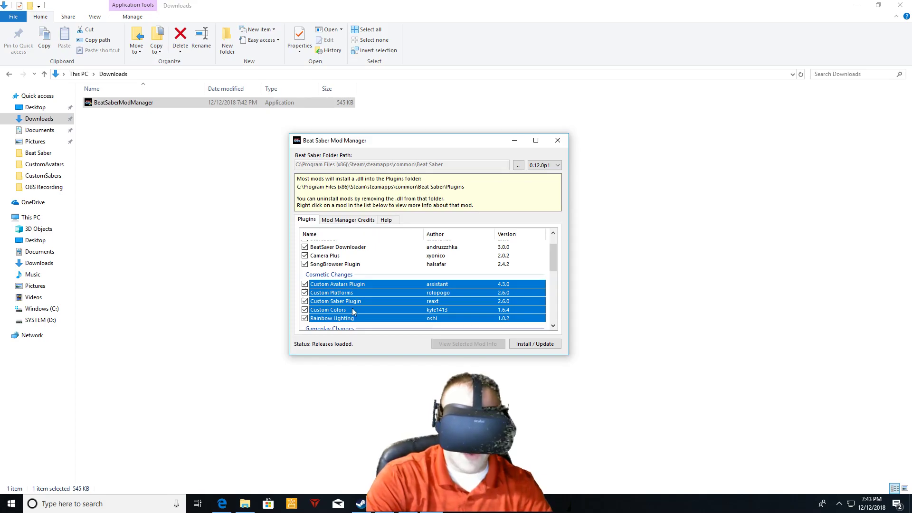
click(337, 284)
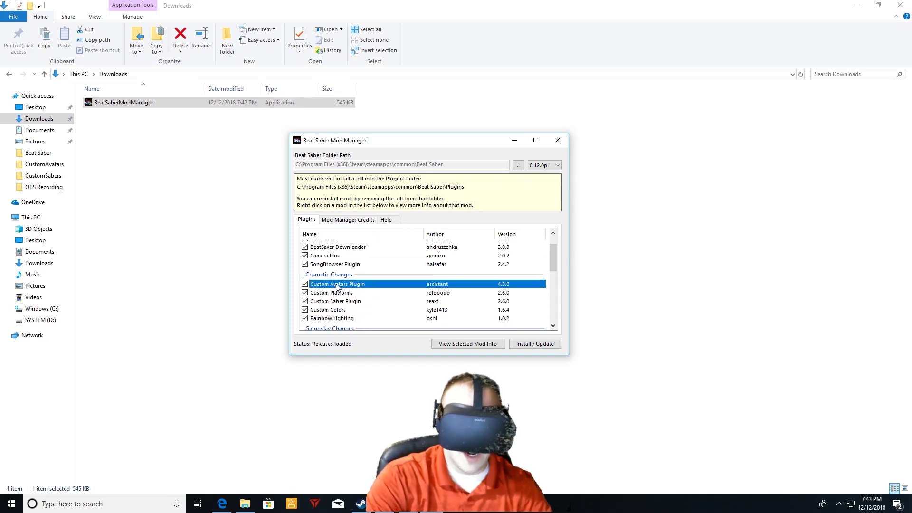
click(336, 302)
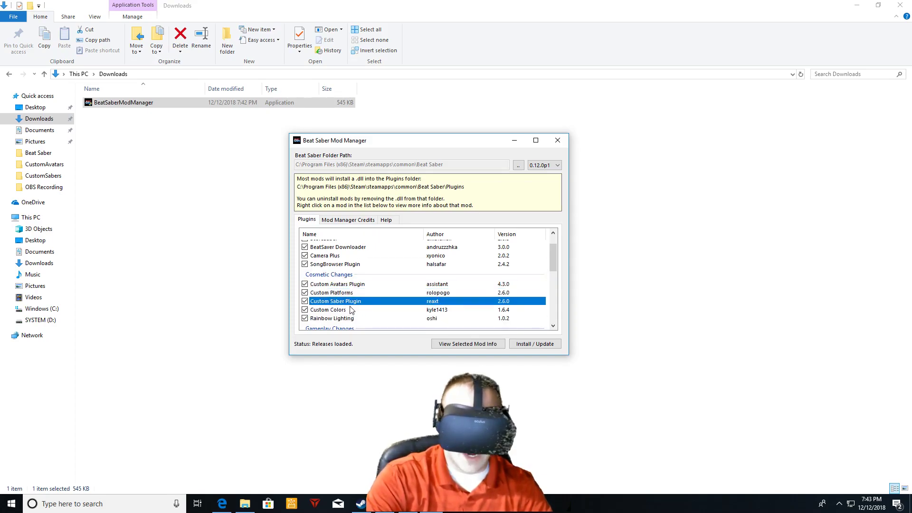
click(305, 319)
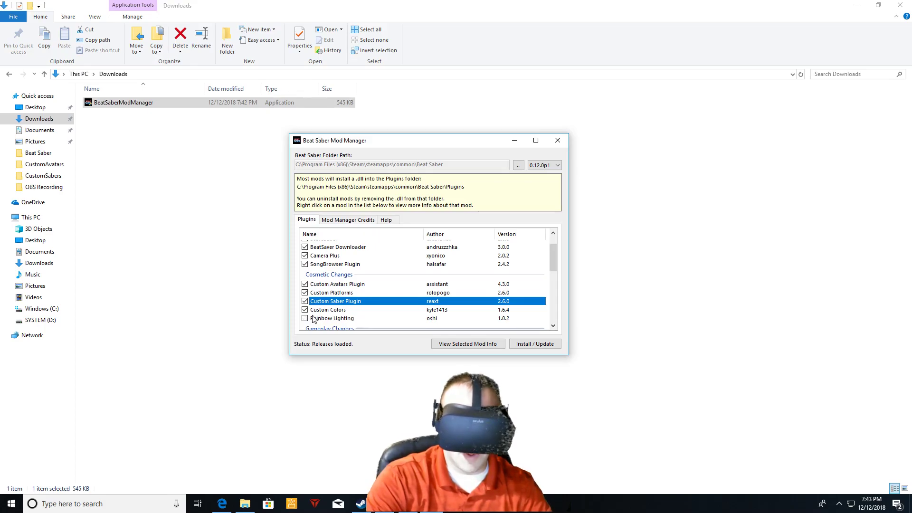
Check Enhanced Twitch Chat, which also ticks Async Twitch Library, CustomUI and Harmony.
scroll(down, 3)
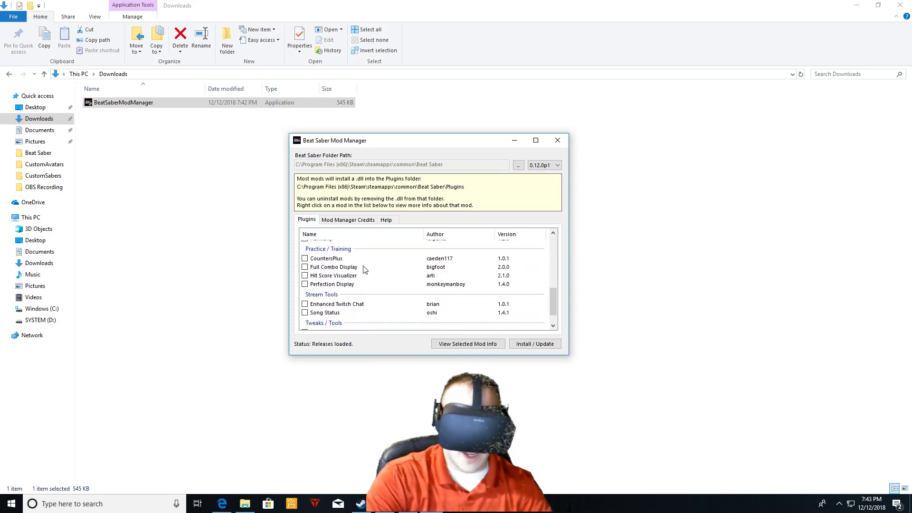
scroll(down, 3)
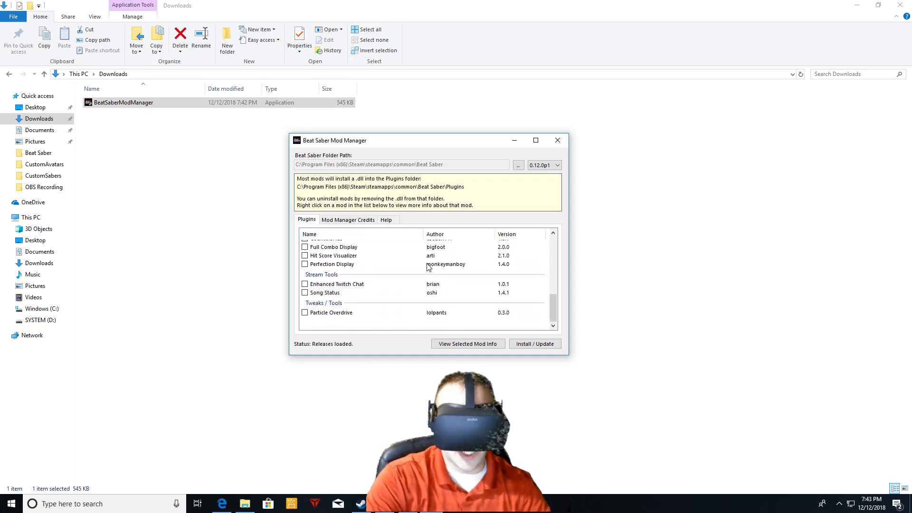
click(336, 284)
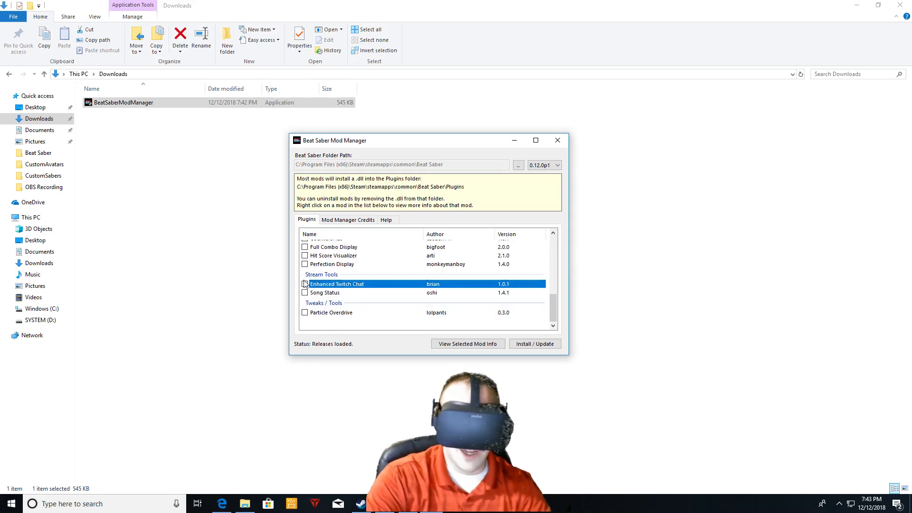
click(305, 285)
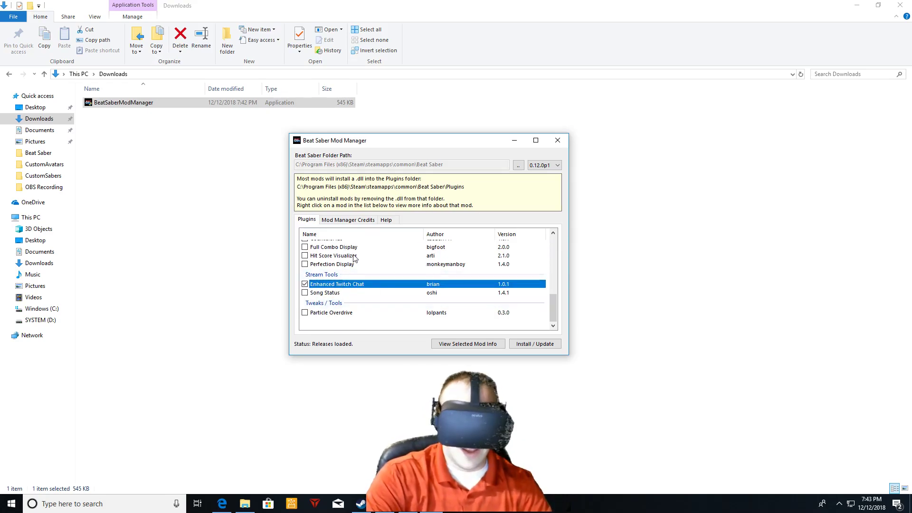
scroll(down, 3)
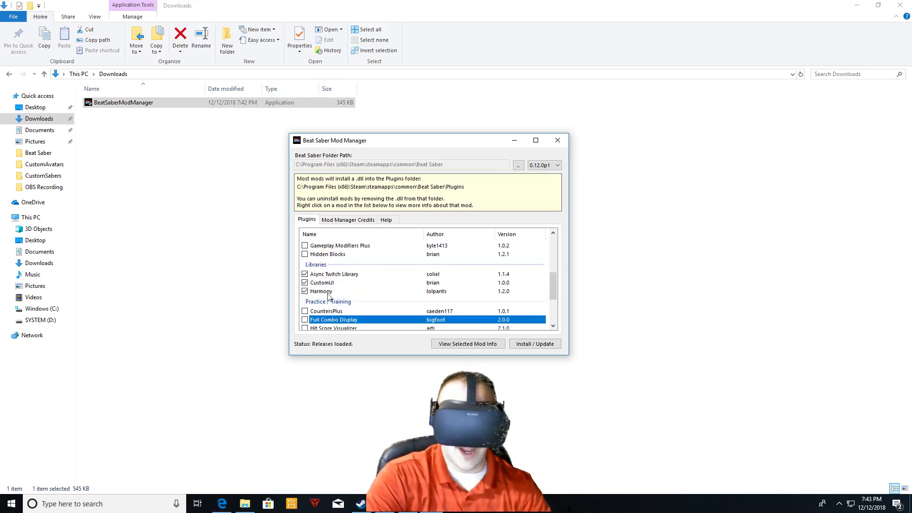
right_click(326, 311)
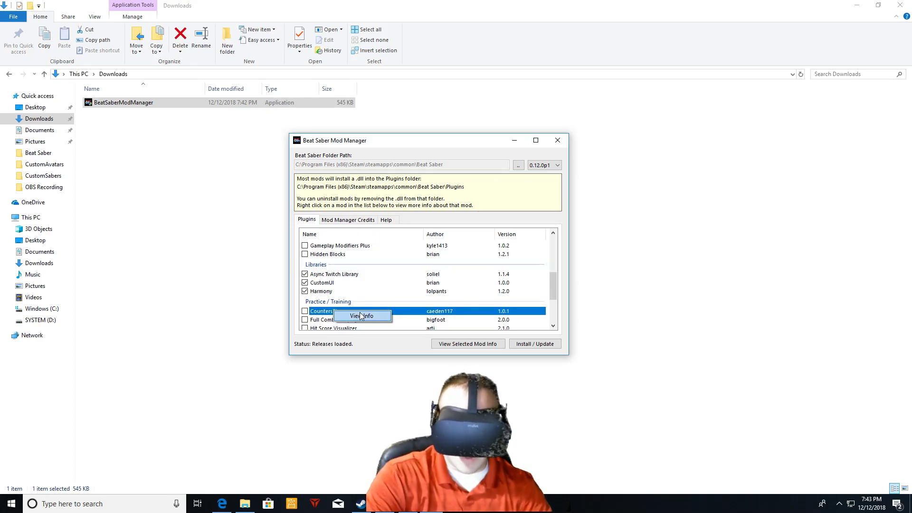
click(363, 316)
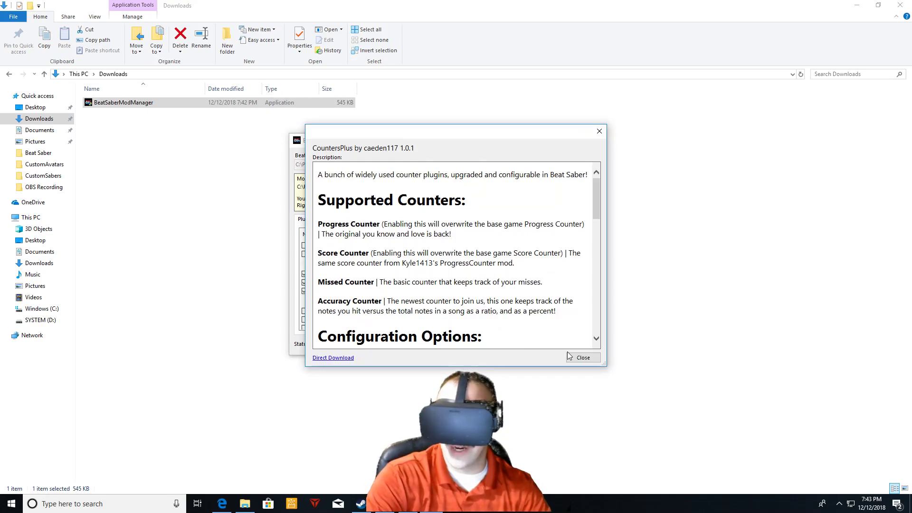
click(583, 358)
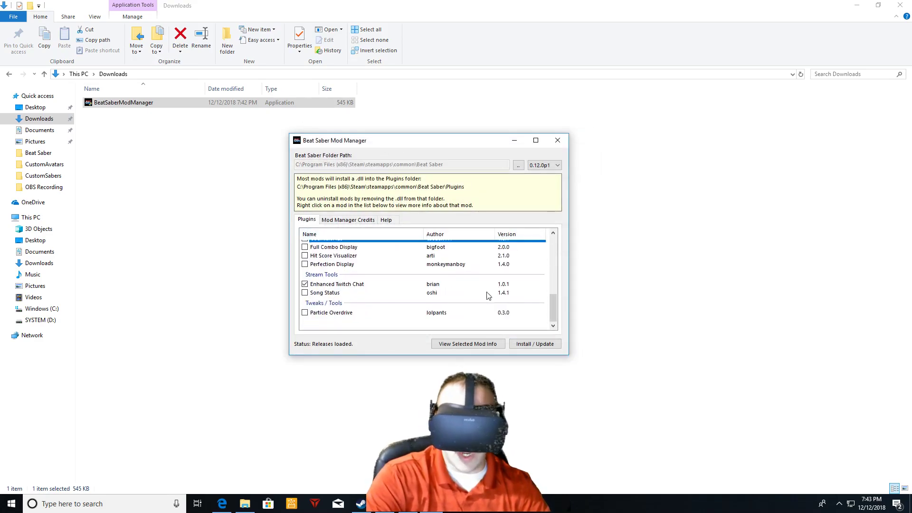
Install the selected mods into Beat Saber and close the mod manager when complete.
click(533, 344)
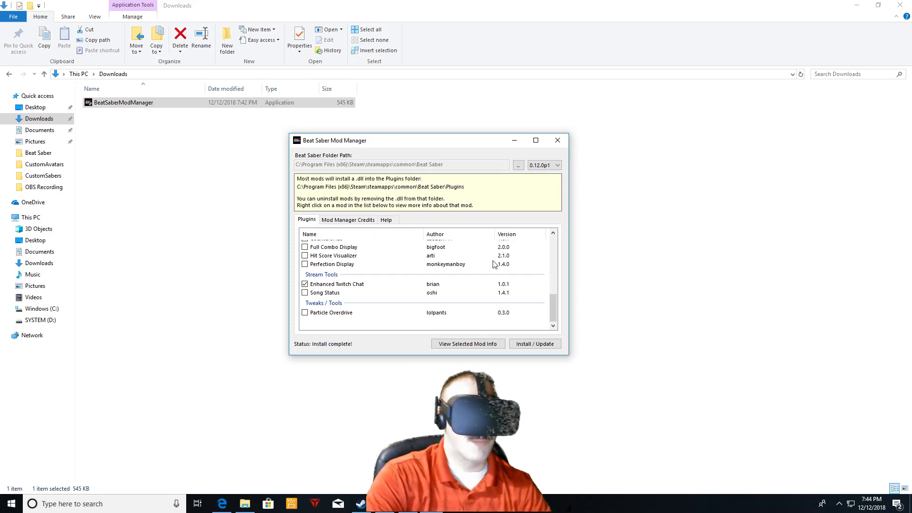
mouse_move(558, 140)
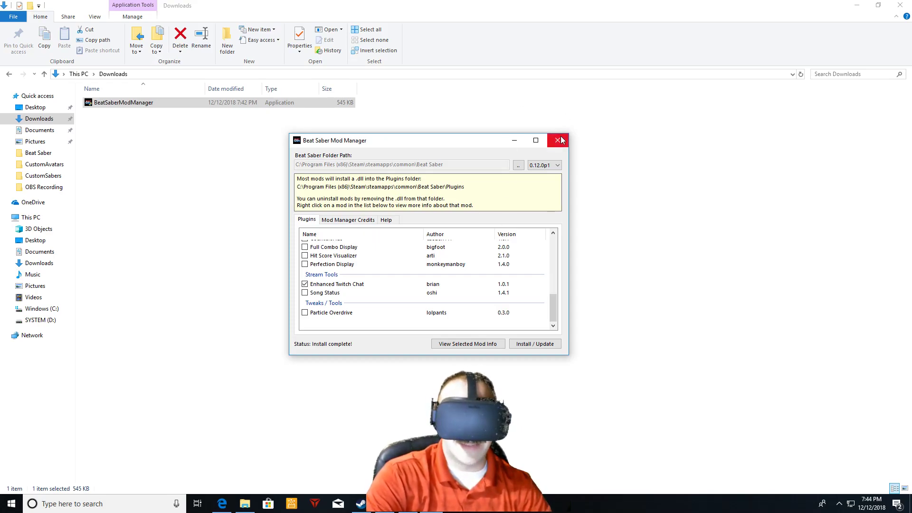
mouse_move(559, 140)
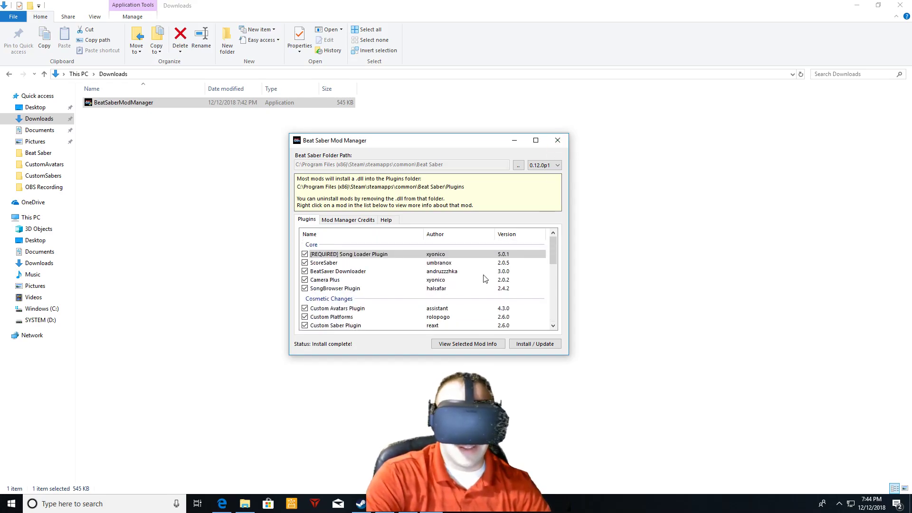
scroll(down, 3)
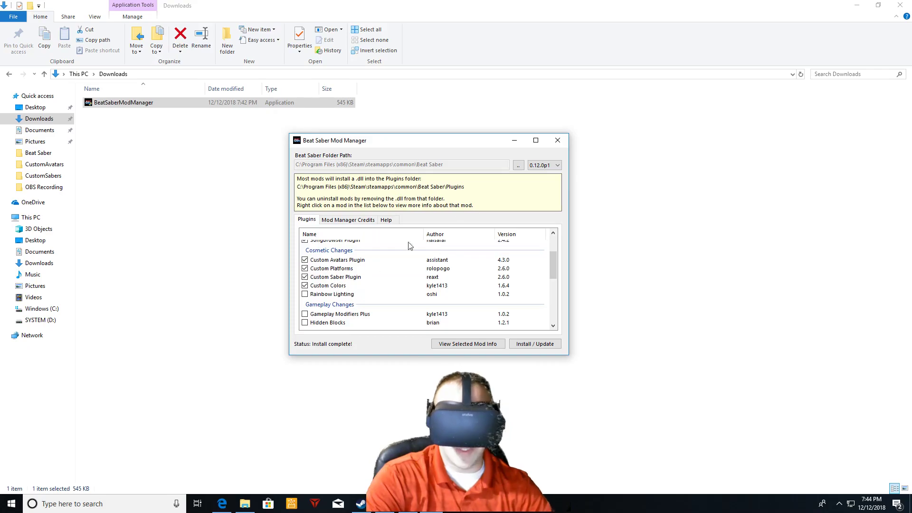
click(557, 141)
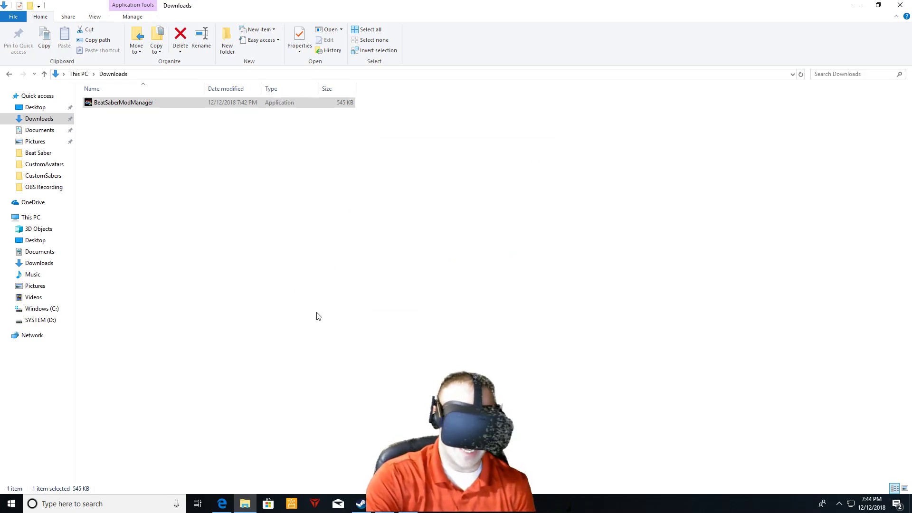
mouse_move(212, 448)
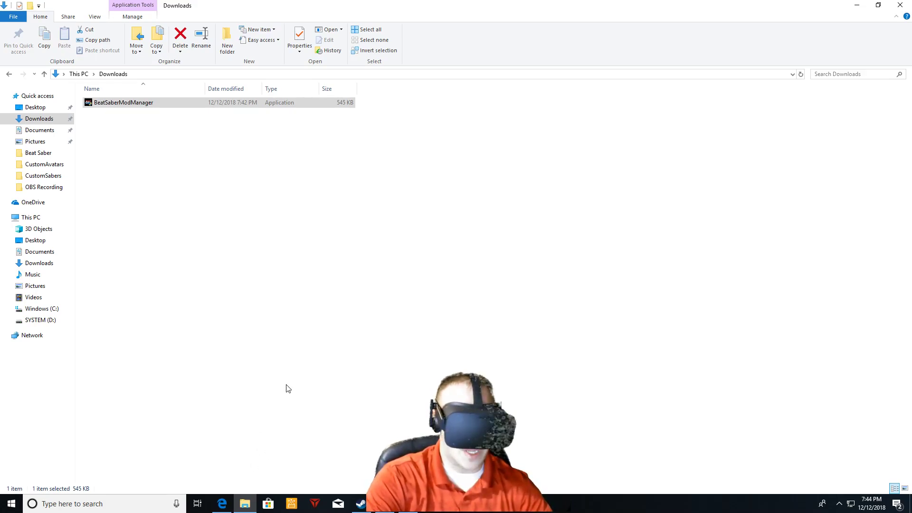
Return to Edge and show the #finished-sabers Discord channel page.
click(223, 504)
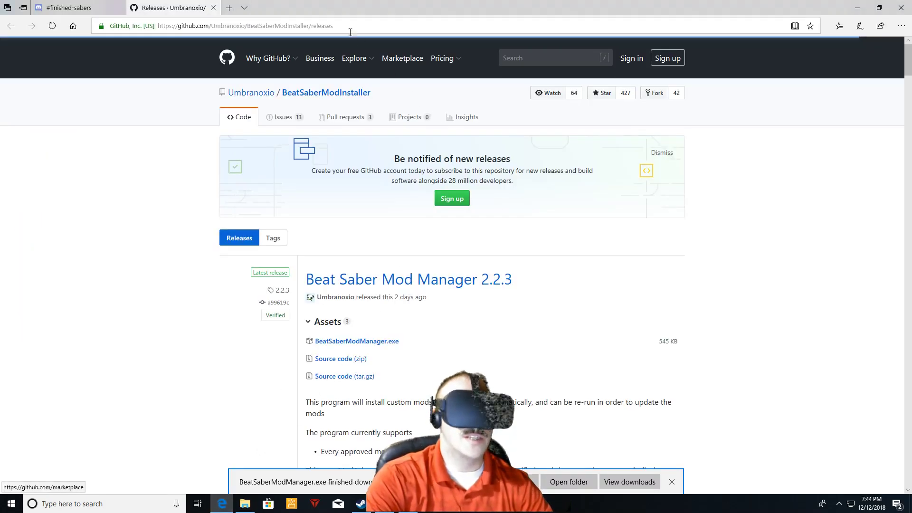
click(77, 8)
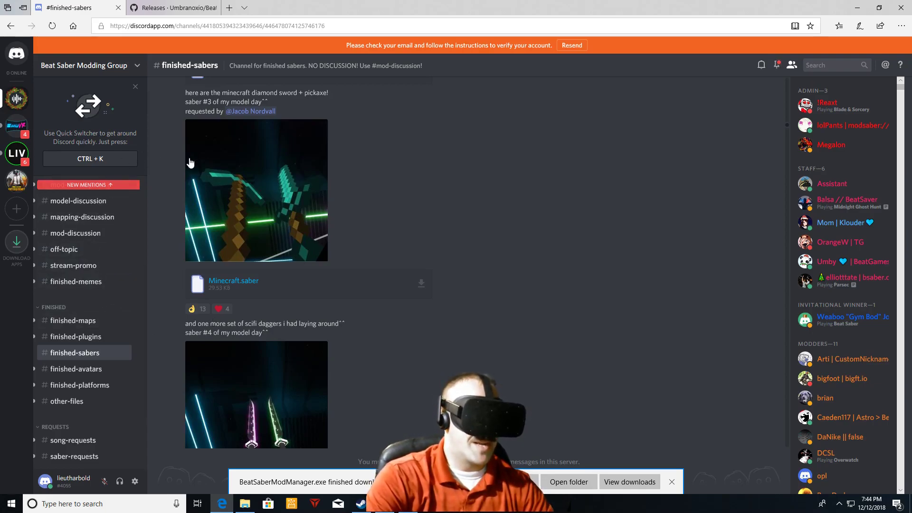
mouse_move(66, 291)
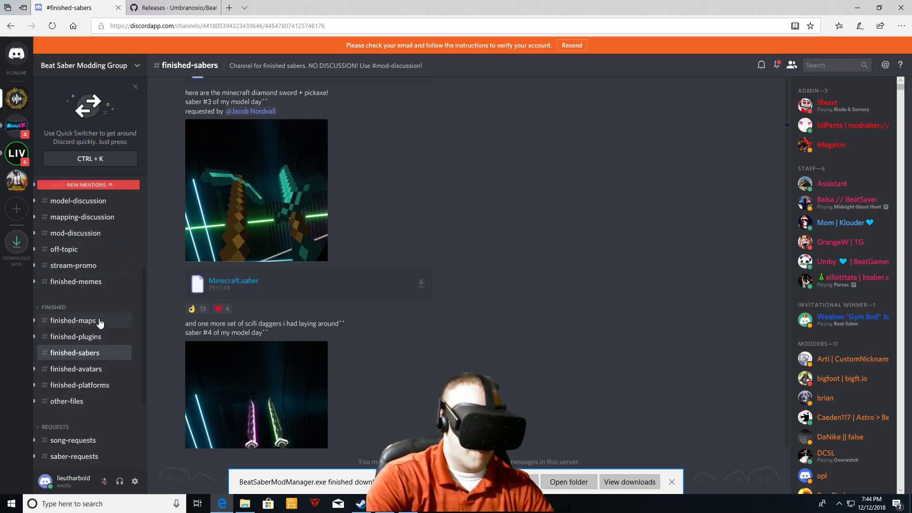
mouse_move(98, 374)
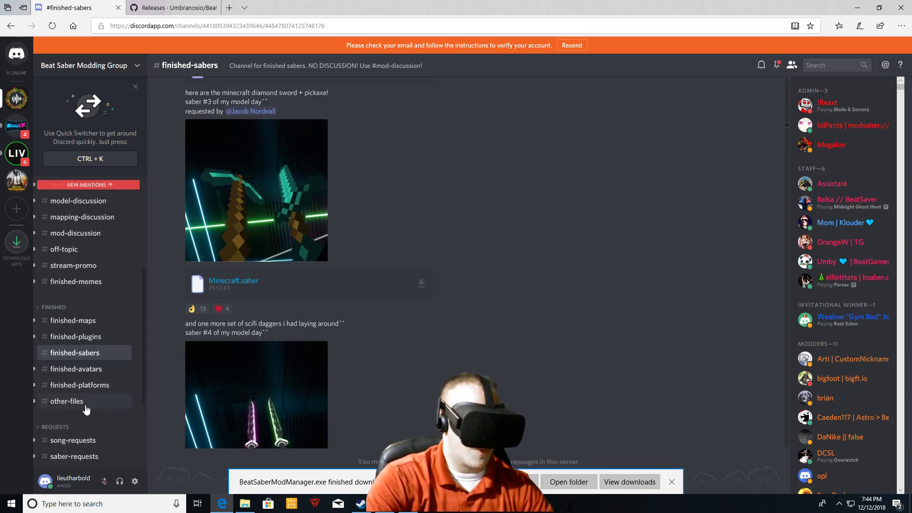
Scroll the #finished-sabers channel to the Minecraft diamond sword and pickaxe saber post.
scroll(down, 3)
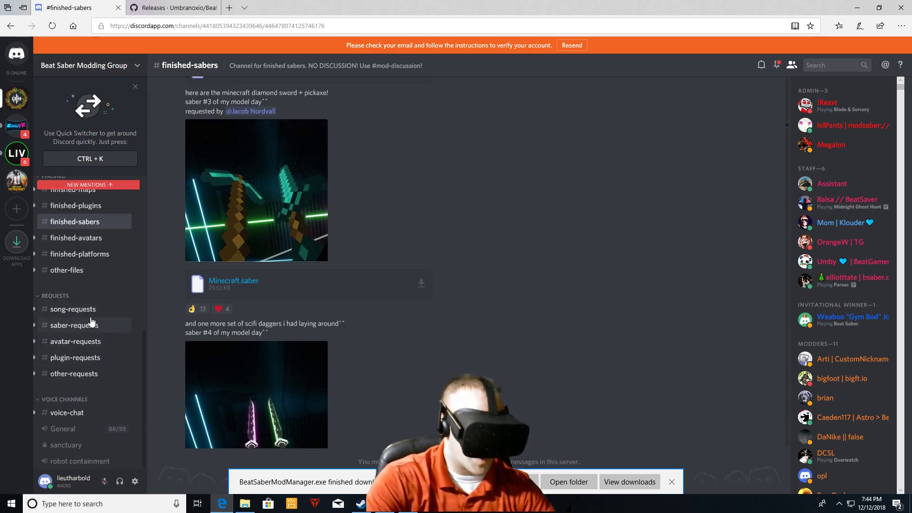
mouse_move(74, 342)
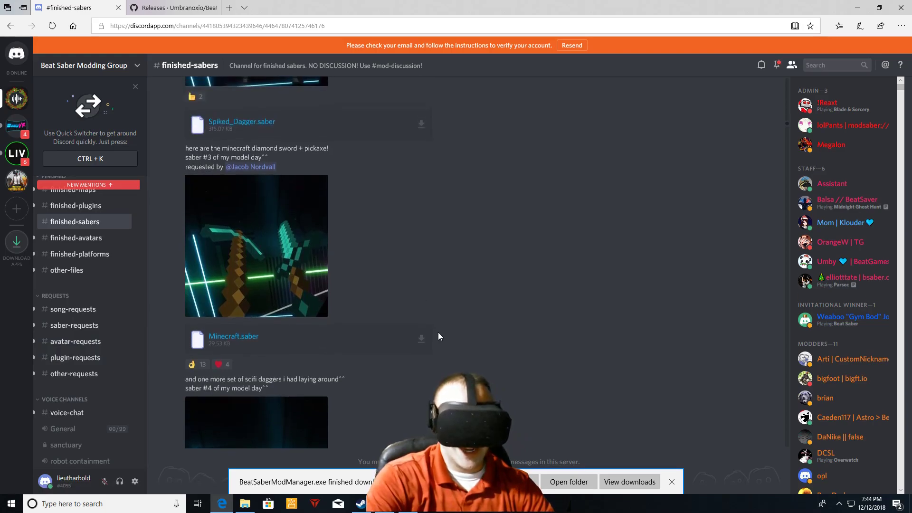
mouse_move(313, 306)
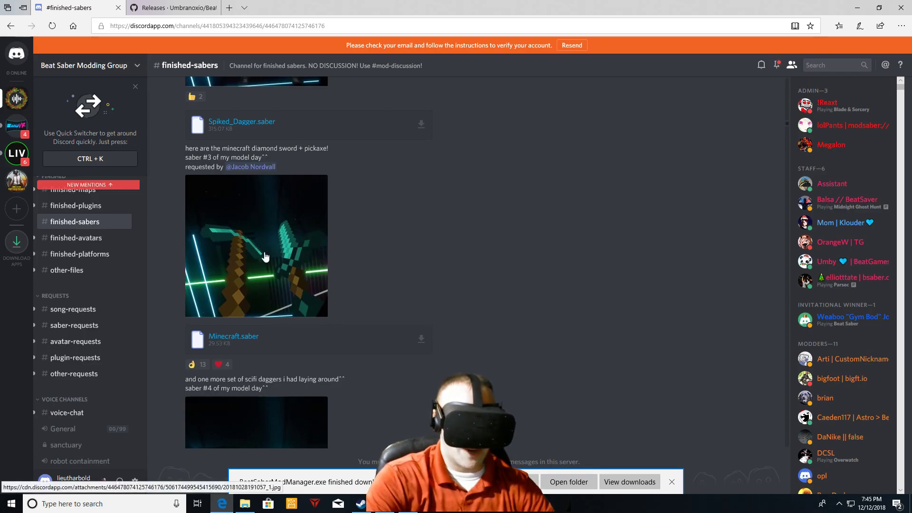
mouse_move(246, 283)
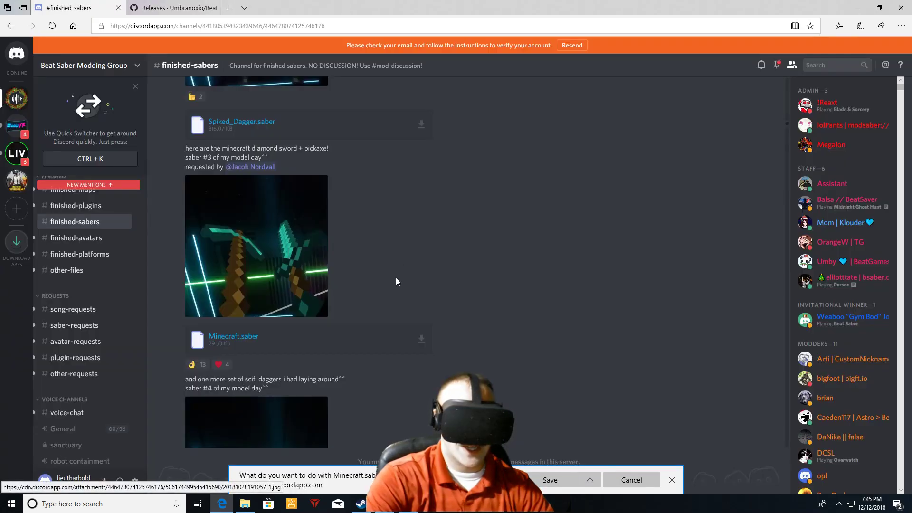
Save Minecraft.saber and show it in the Downloads folder.
click(550, 479)
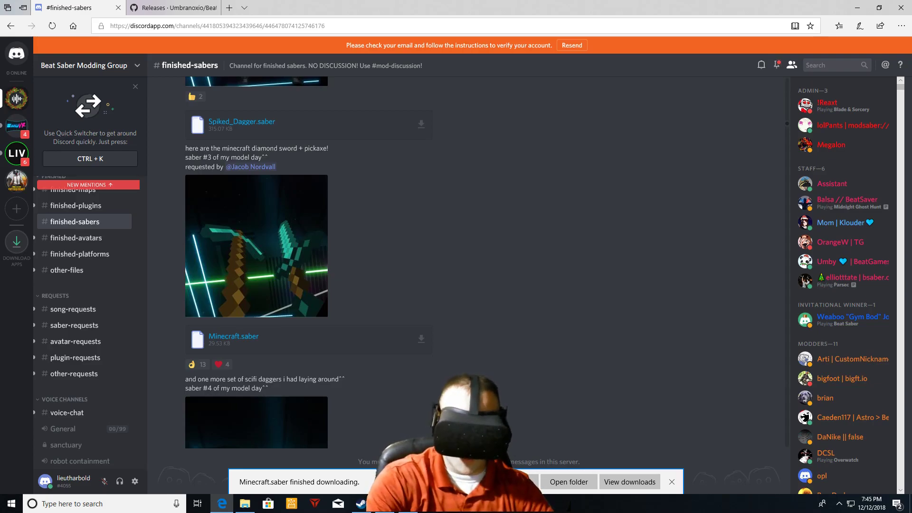
click(568, 482)
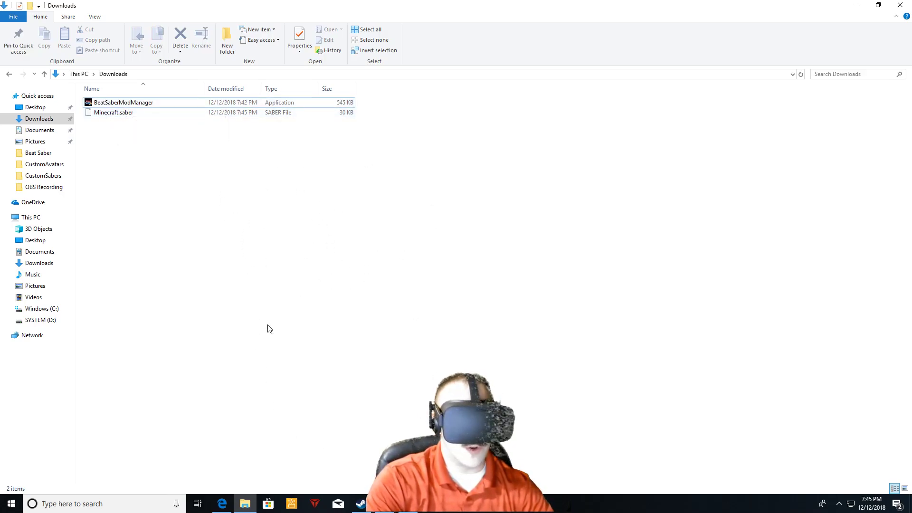
mouse_move(230, 239)
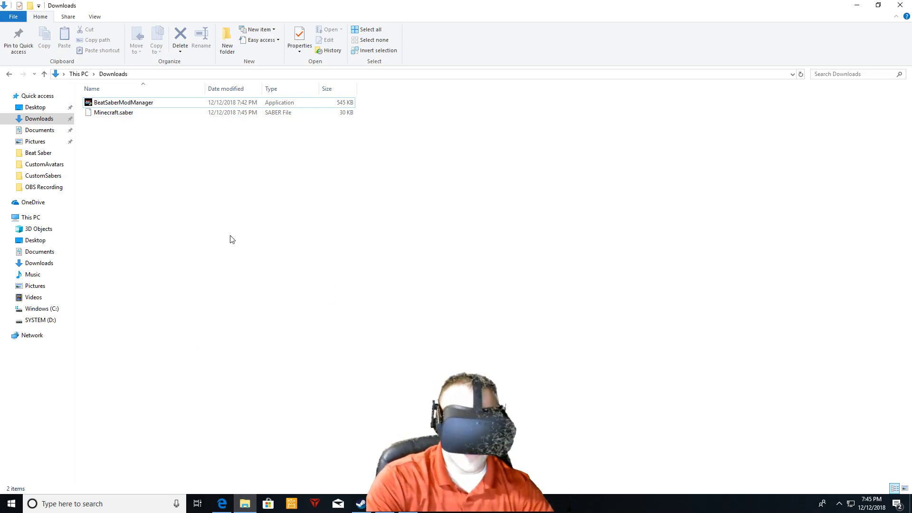
mouse_move(342, 371)
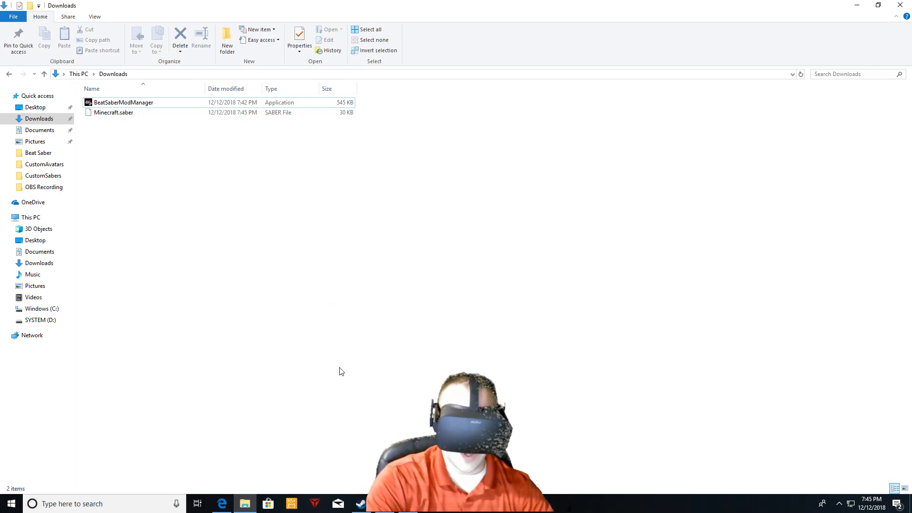
mouse_move(38, 156)
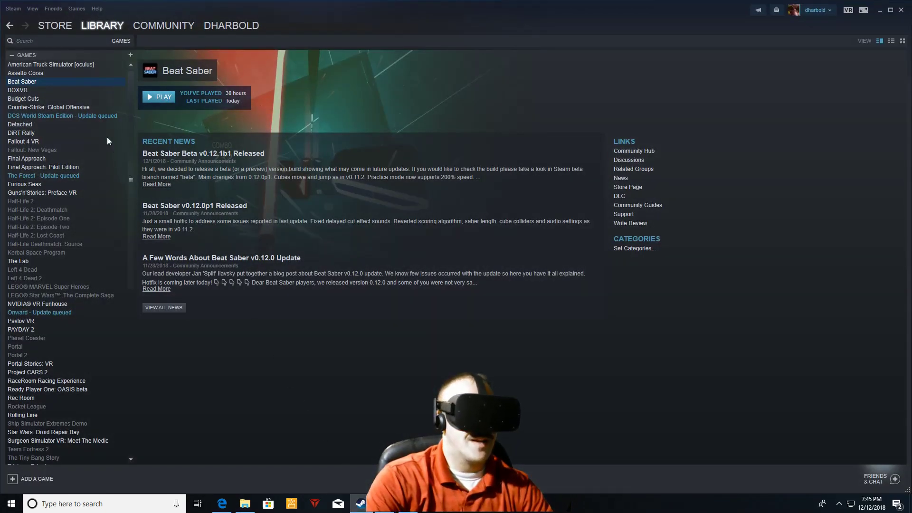
Browse Beat Saber's local install folder via its Steam Properties Local Files.
right_click(22, 82)
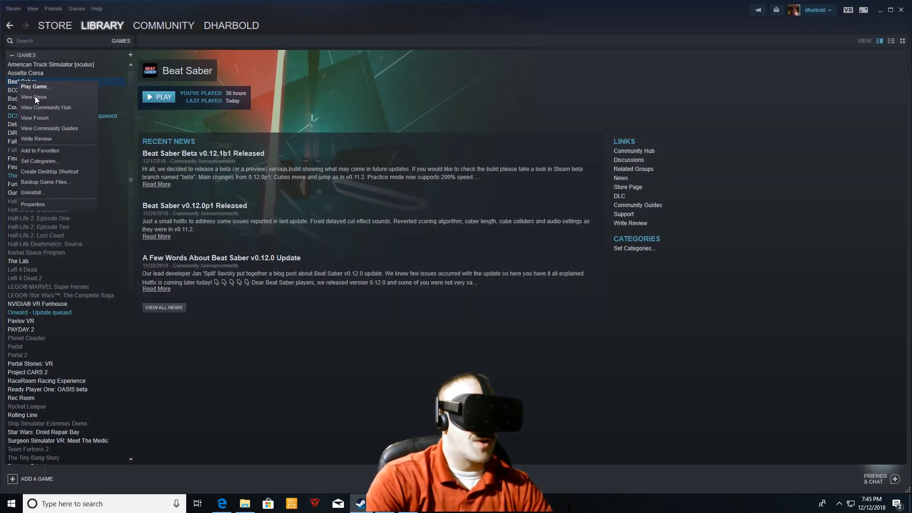
click(32, 204)
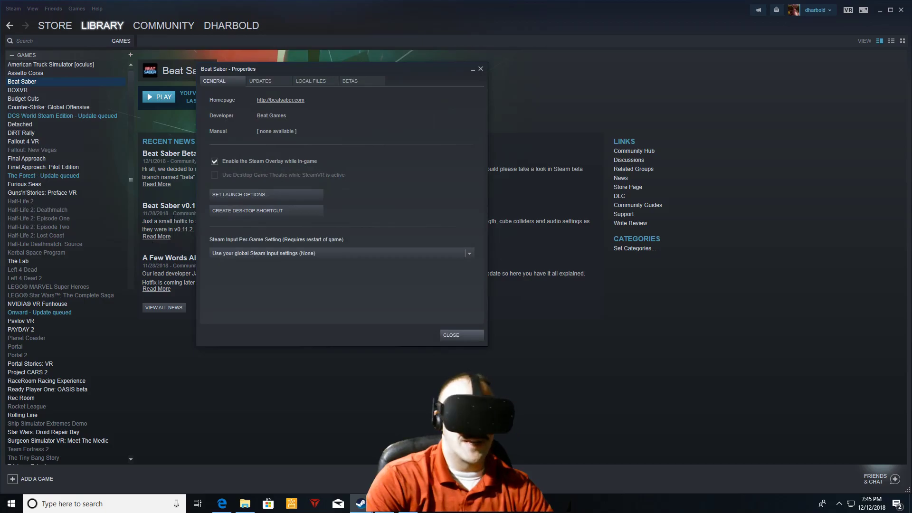
click(310, 81)
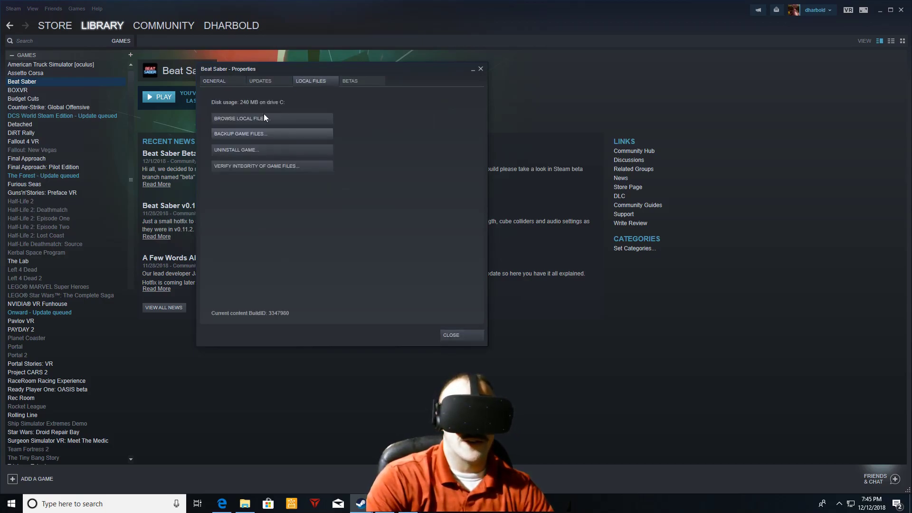
click(239, 118)
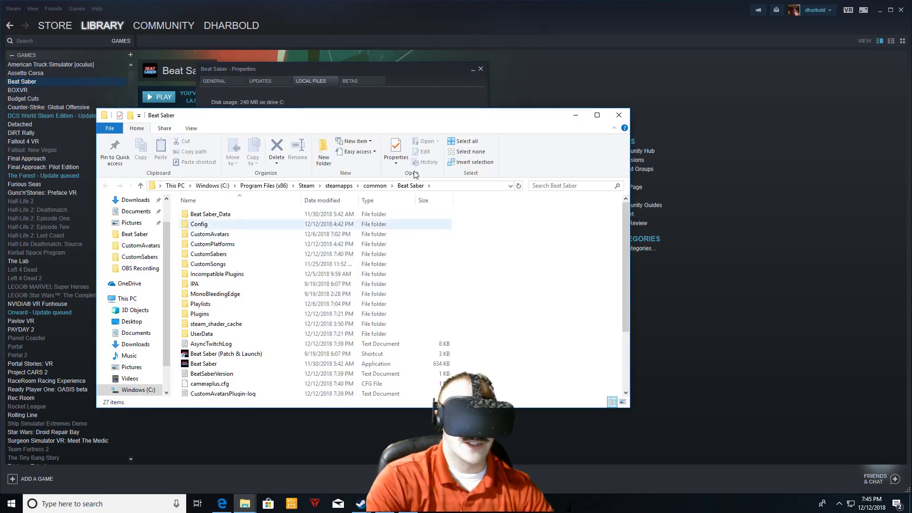
Move Minecraft.saber into the CustomSabers folder and view the CustomPlatforms .plat files.
click(597, 115)
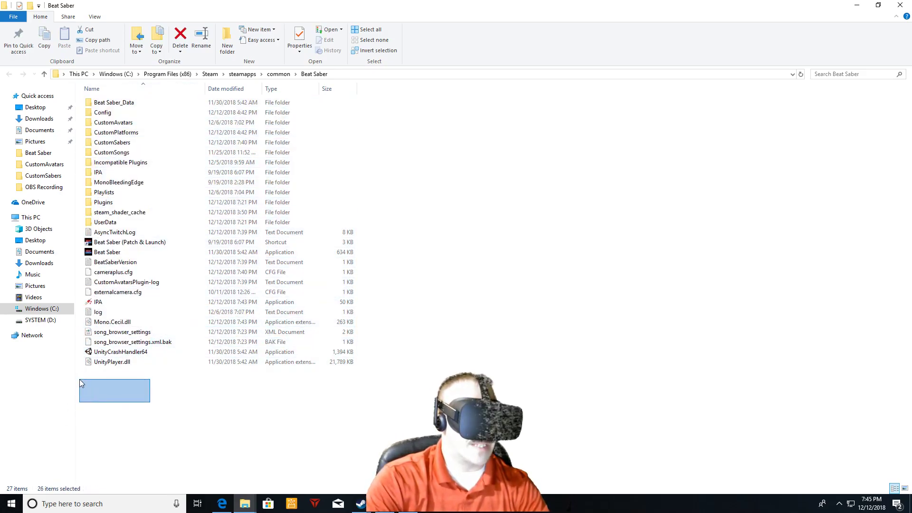
click(121, 162)
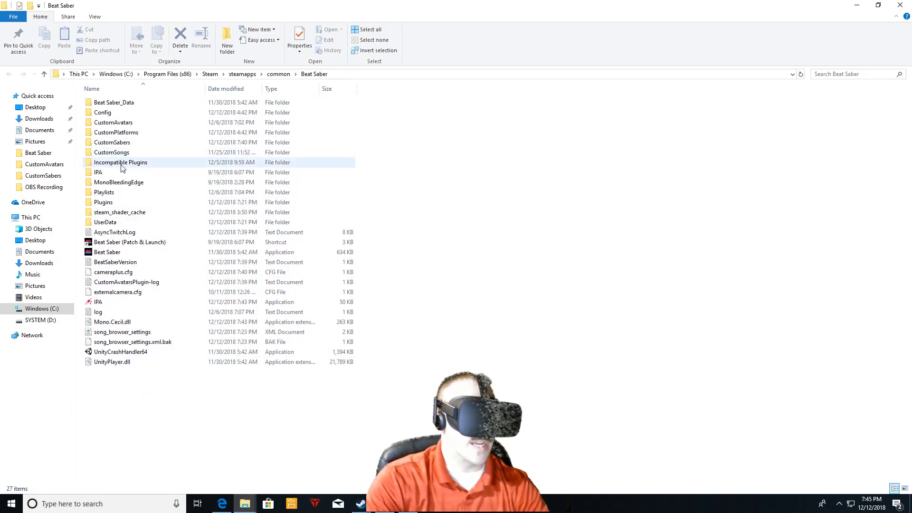
click(116, 132)
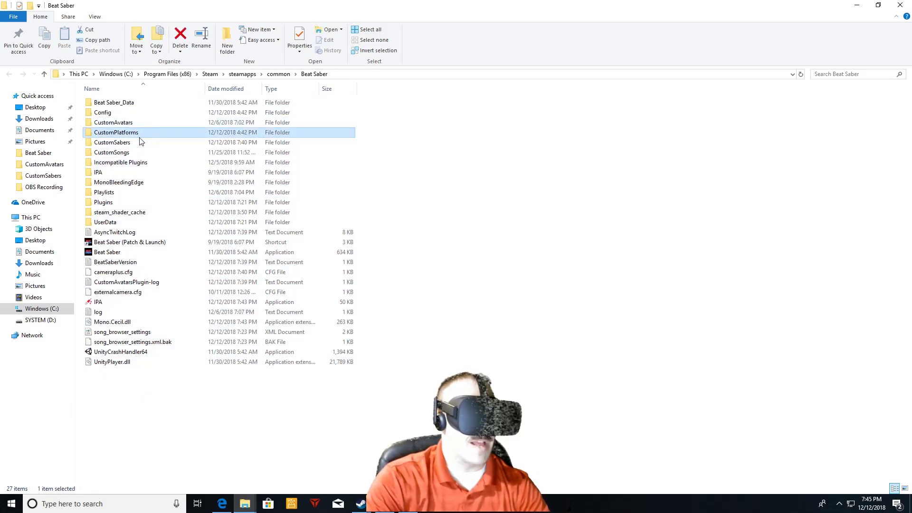
click(112, 142)
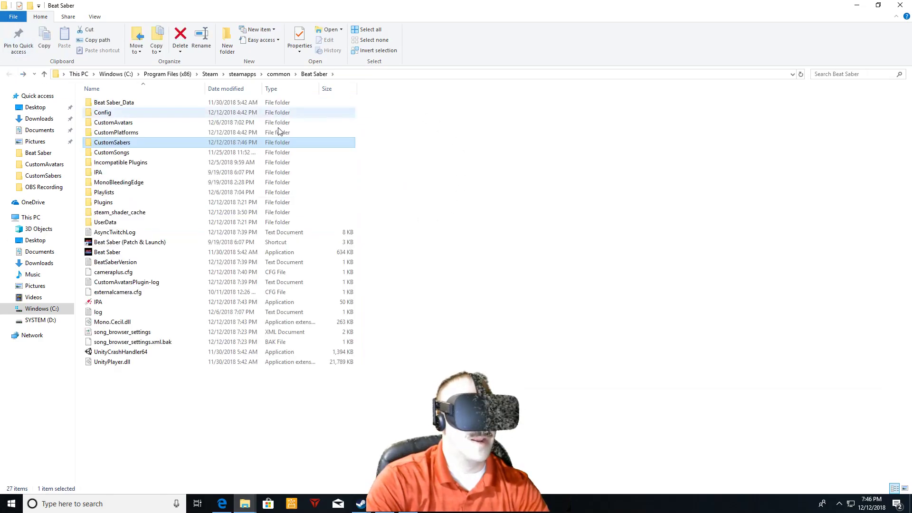
double_click(115, 132)
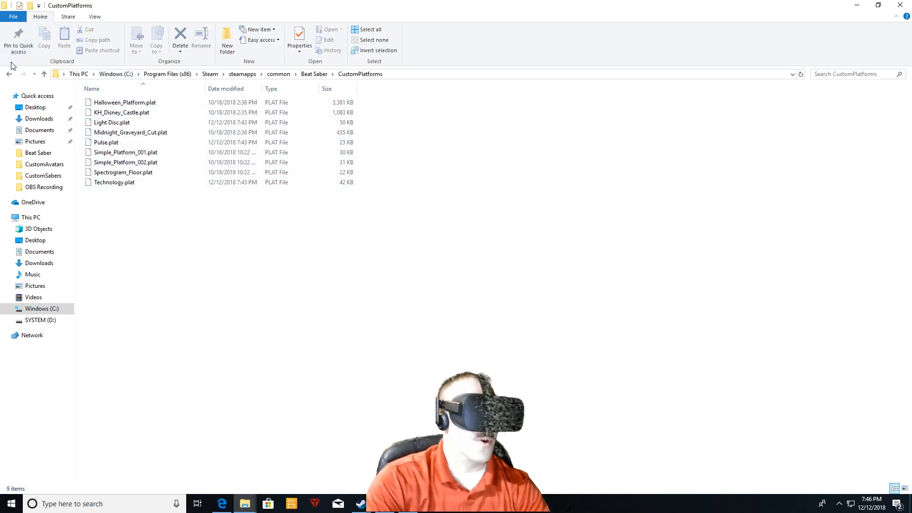
Browse the CustomAvatars folder's fourteen avatar files and return to the Beat Saber folder.
click(45, 165)
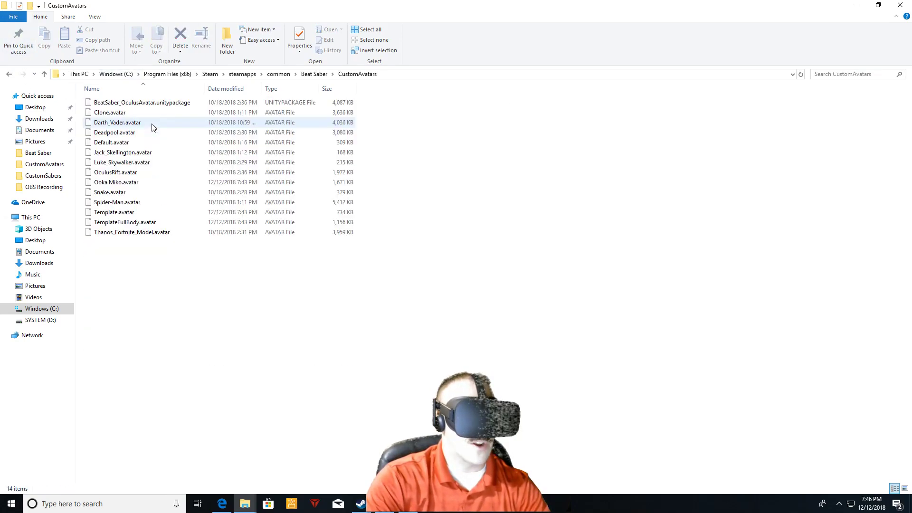
click(383, 274)
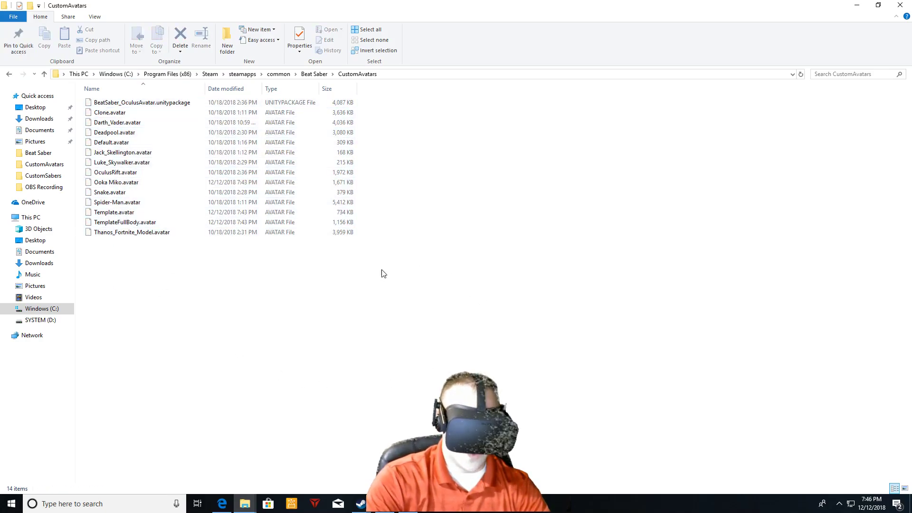
click(223, 504)
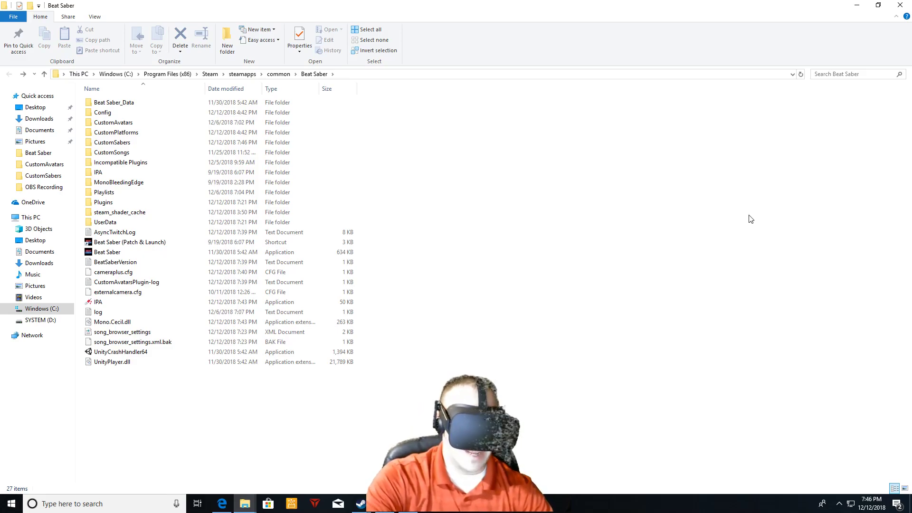
click(103, 112)
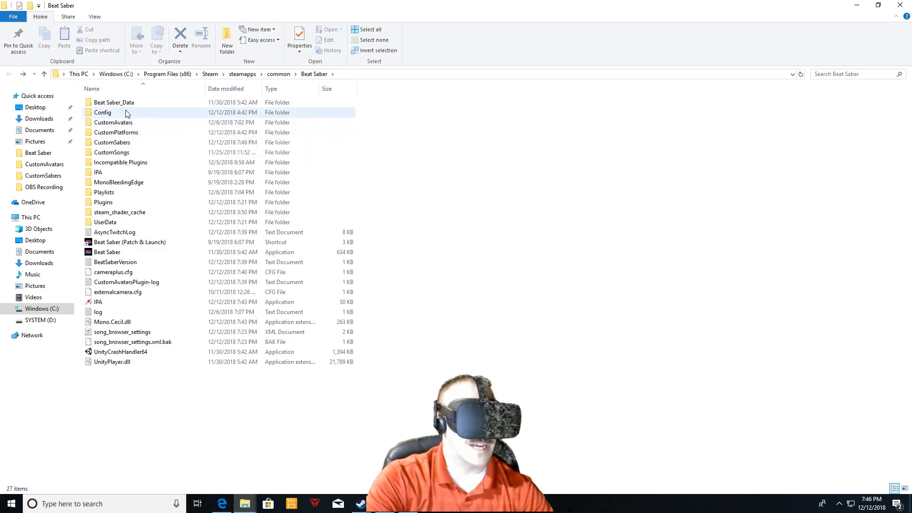
mouse_move(118, 183)
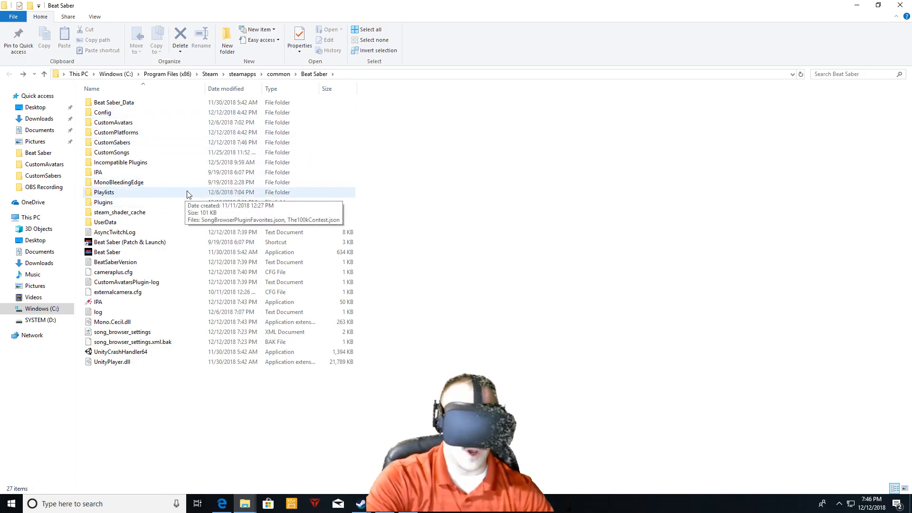
mouse_move(652, 373)
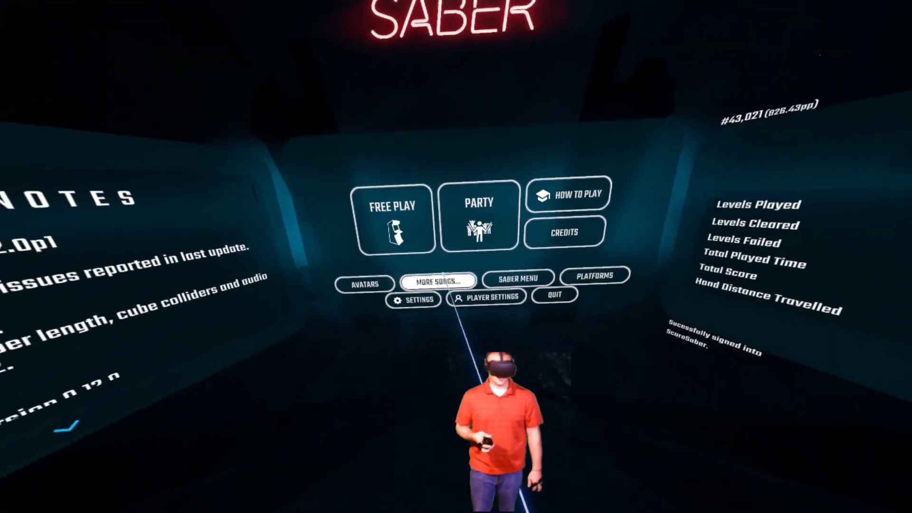
Dismiss the startup prompts so the main menu loads with the Song Loader reporting 105 songs.
click(437, 282)
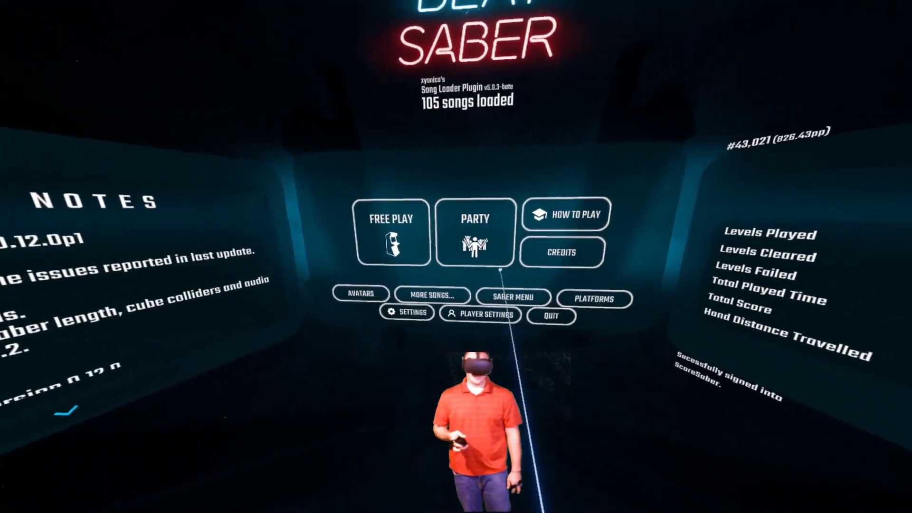
click(511, 297)
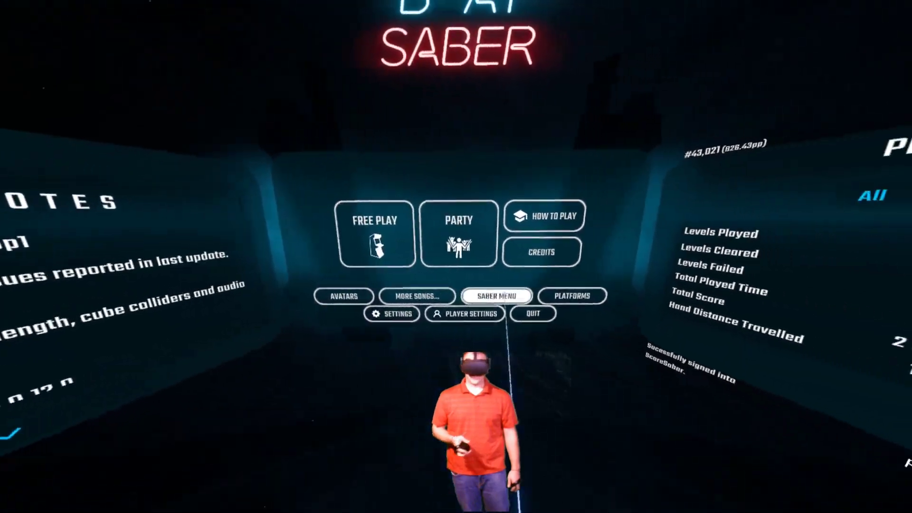
Pick the Minecraft saber in the Saber Menu and head into solo free play on Pure Imagination.
click(573, 296)
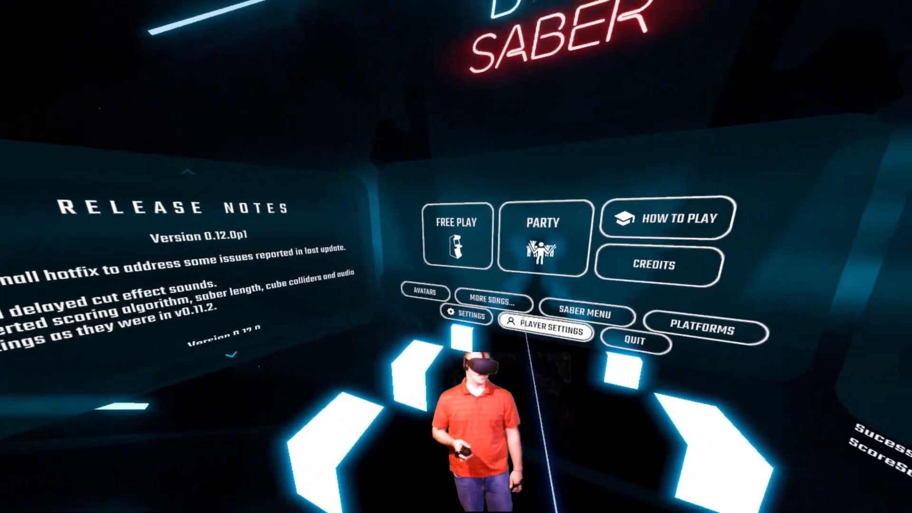
click(462, 232)
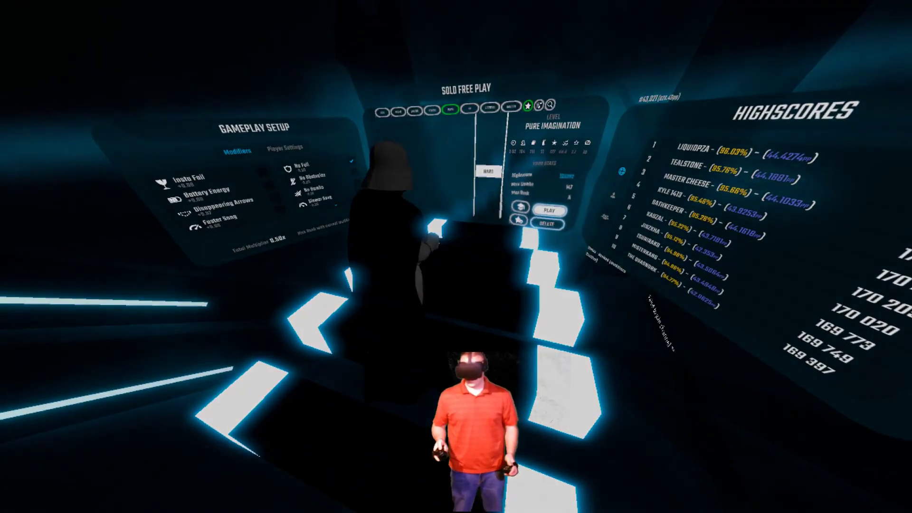
Hit Play on Pure Imagination and slice the first incoming note.
click(549, 211)
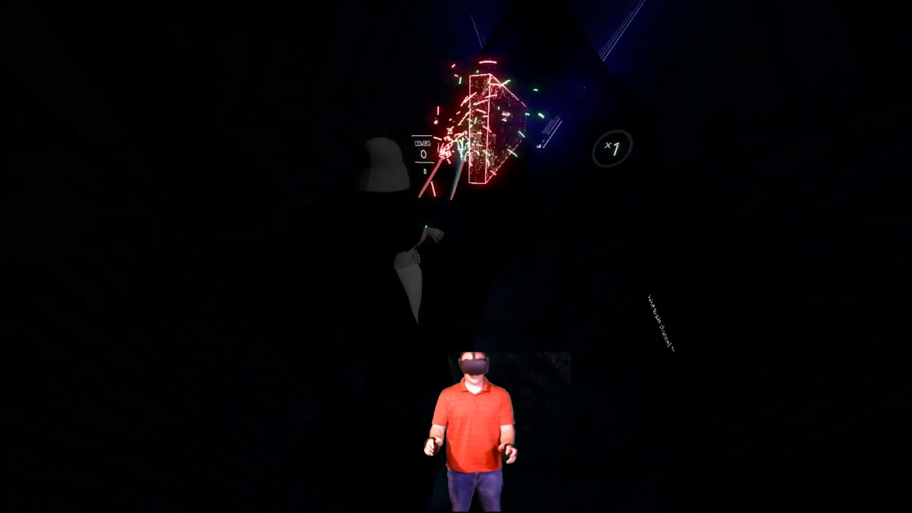